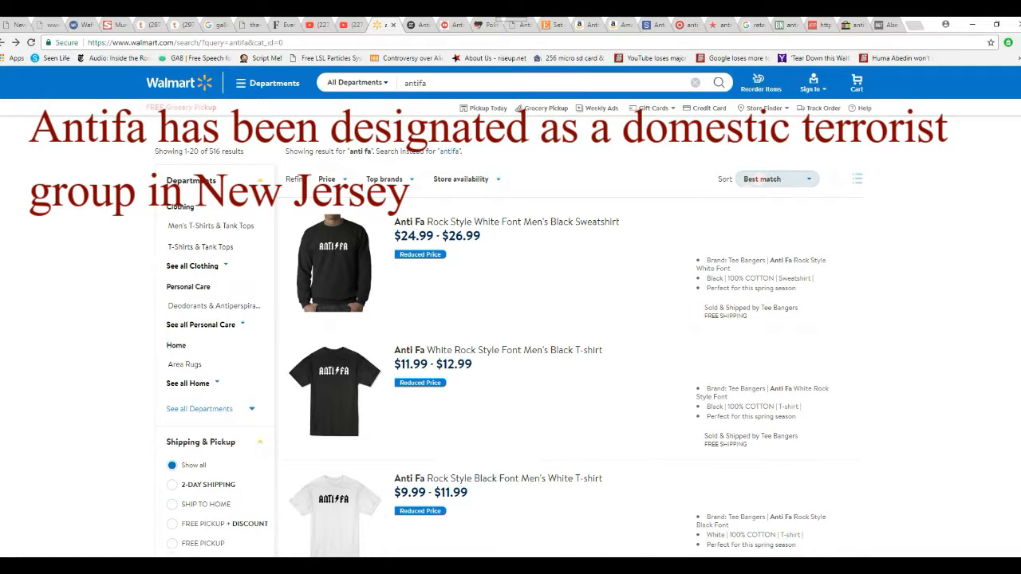
Switch to the Zazzle tab and scroll the Antifa Gifts grid of 2,027 results
scroll("down", 3)
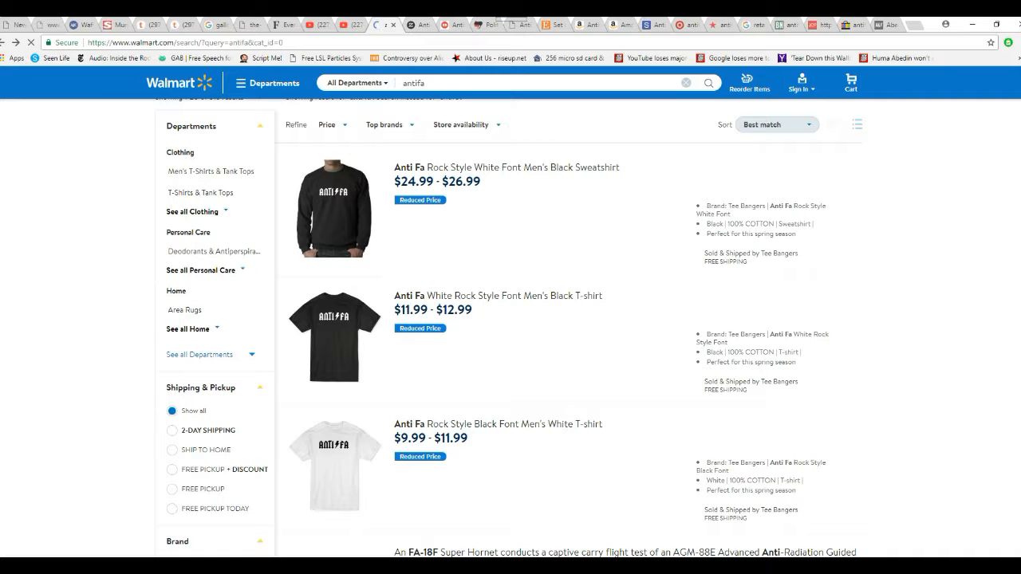
left_click(420, 25)
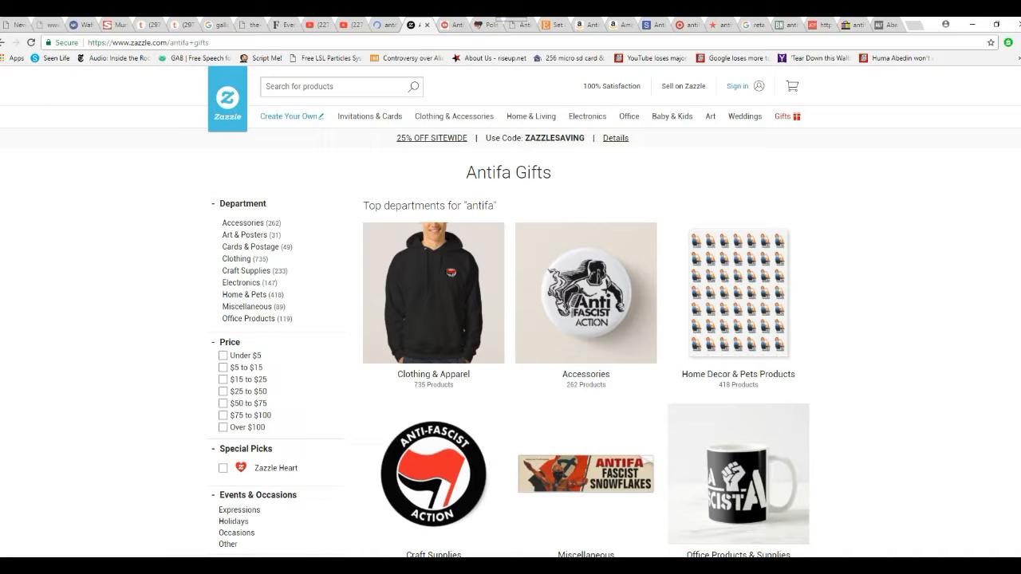
scroll("down", 3)
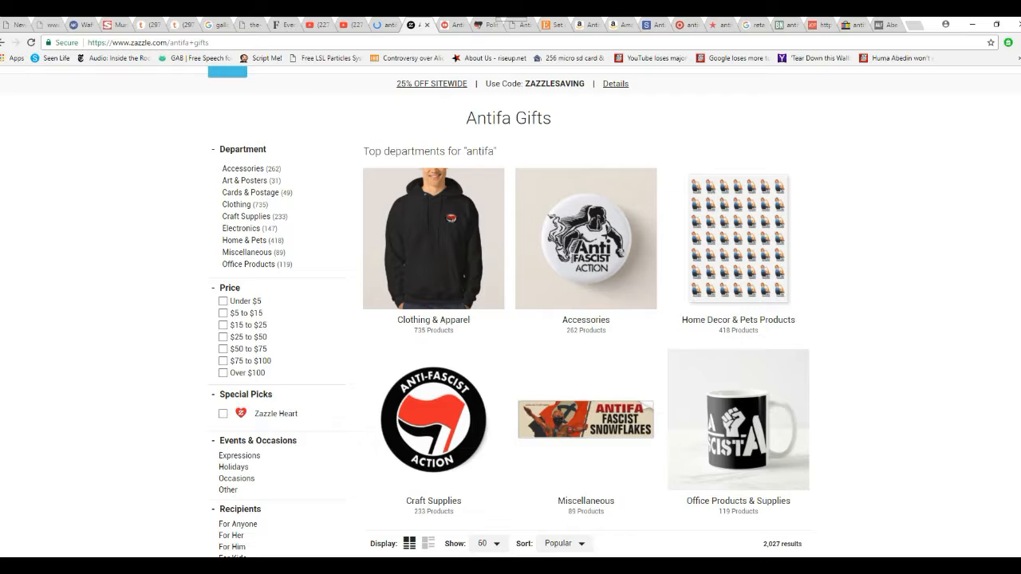
scroll("down", 3)
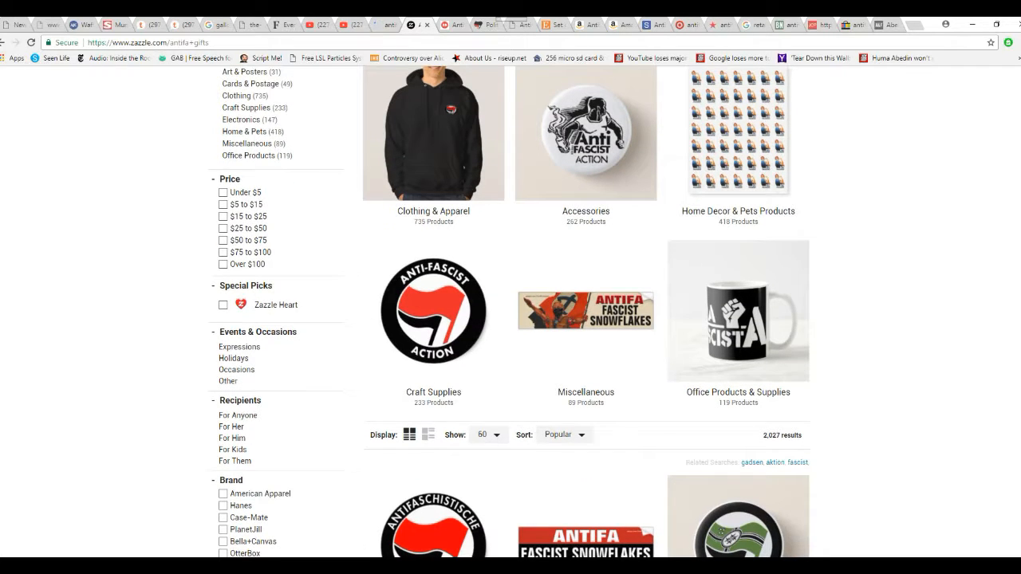
scroll("down", 3)
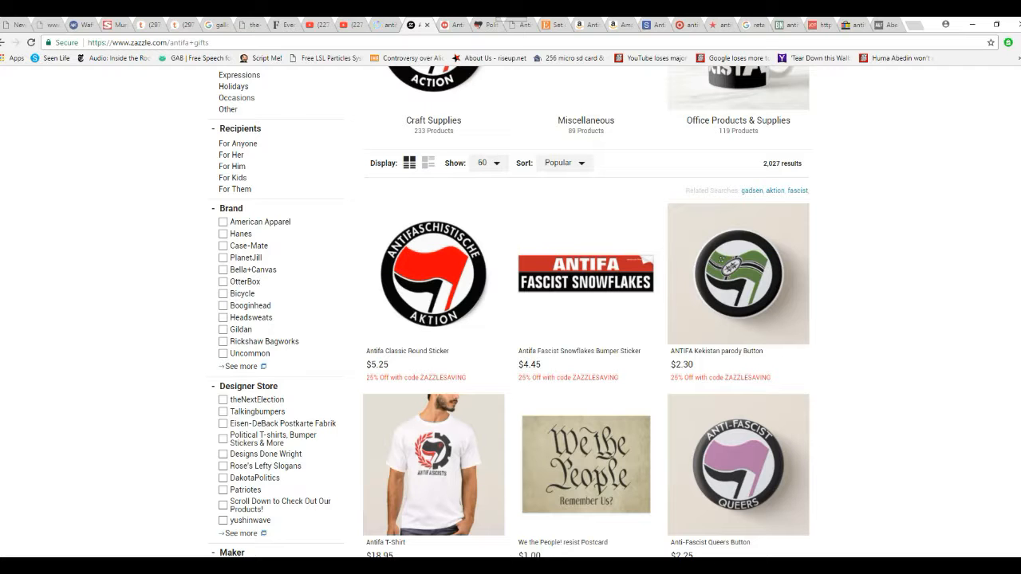
scroll("down", 3)
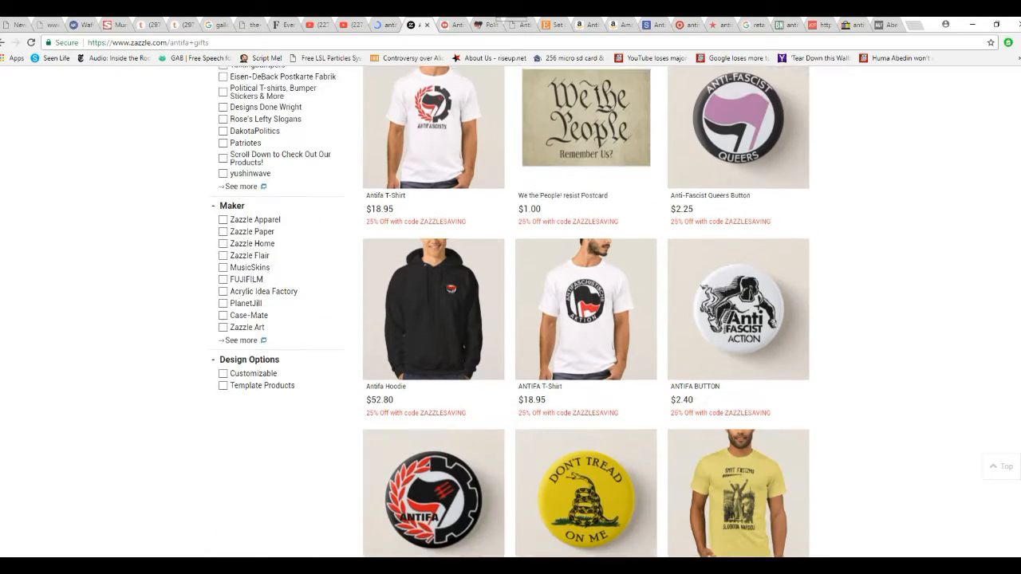
Continue scrolling down Zazzle's antifa product listings to review items and prices
scroll("down", 3)
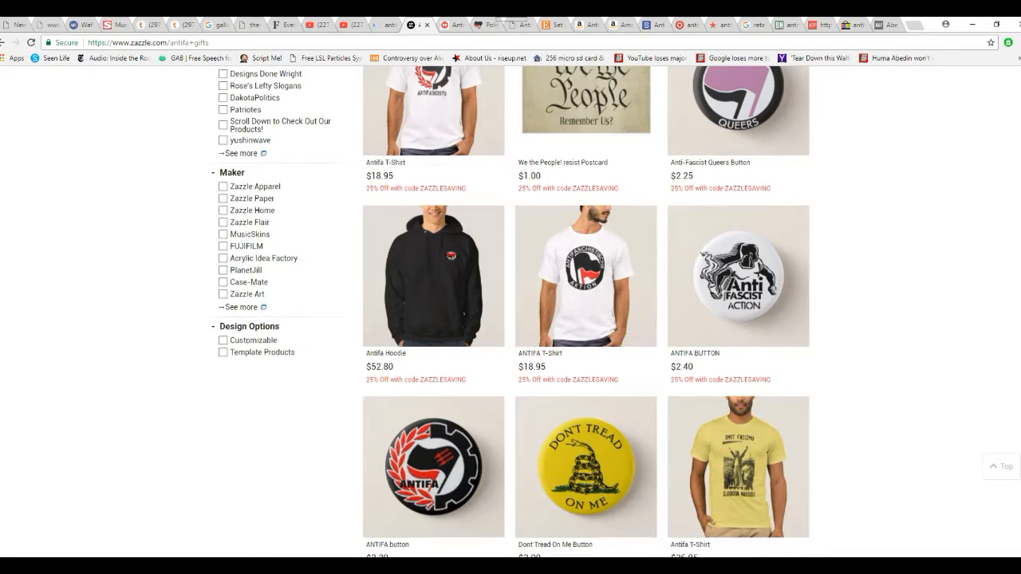
scroll("down", 3)
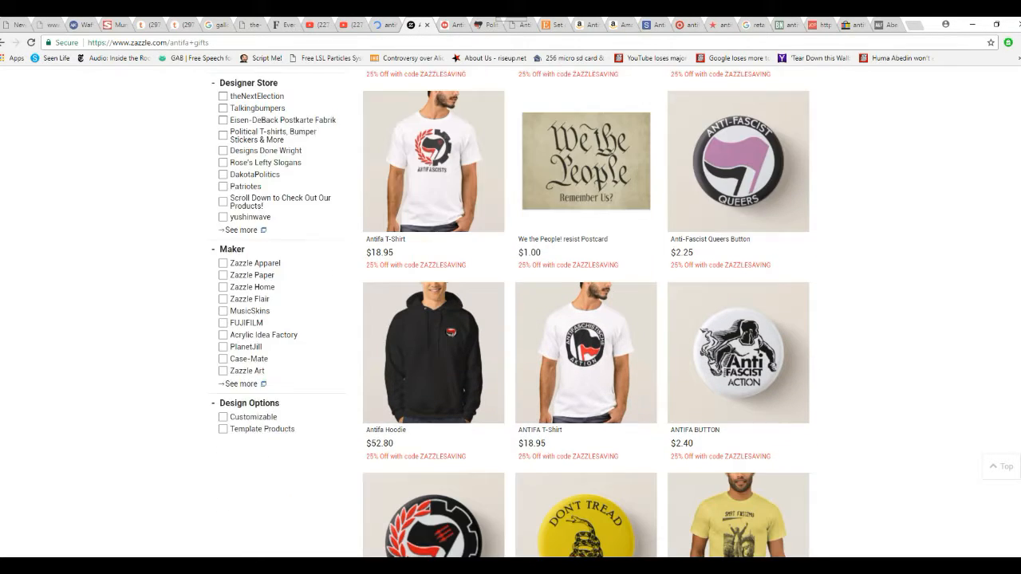
scroll("down", 3)
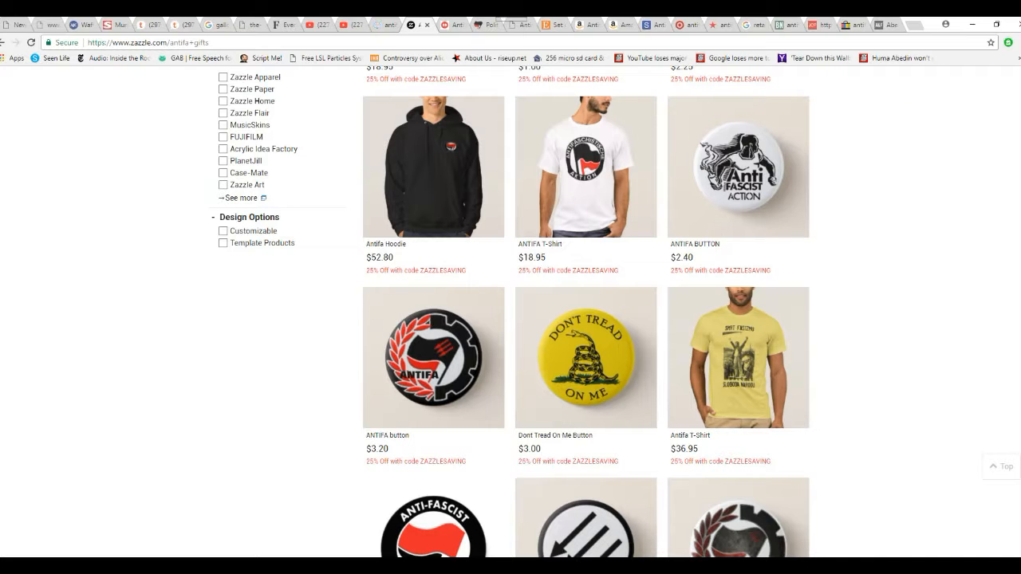
scroll("down", 3)
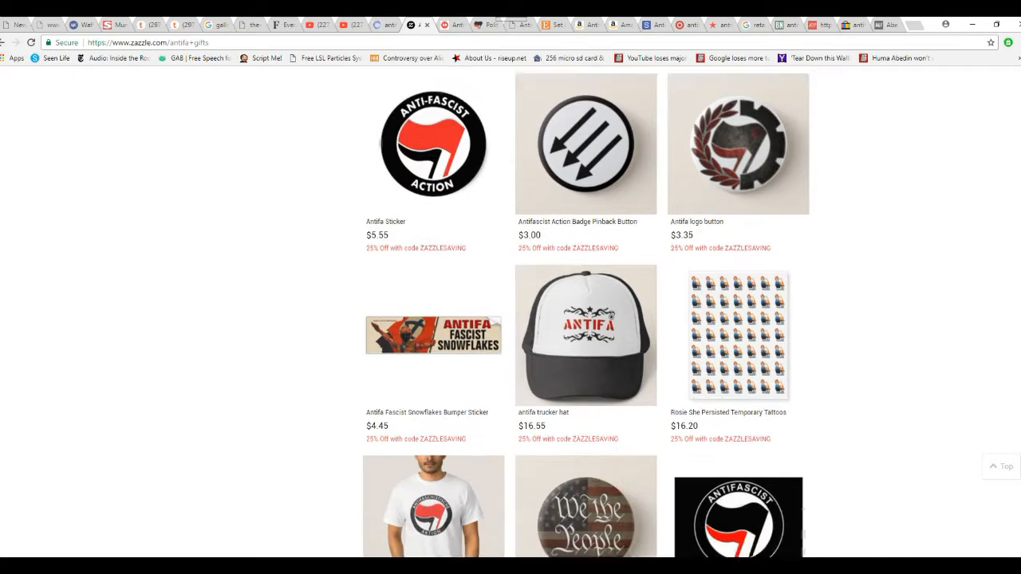
scroll("down", 3)
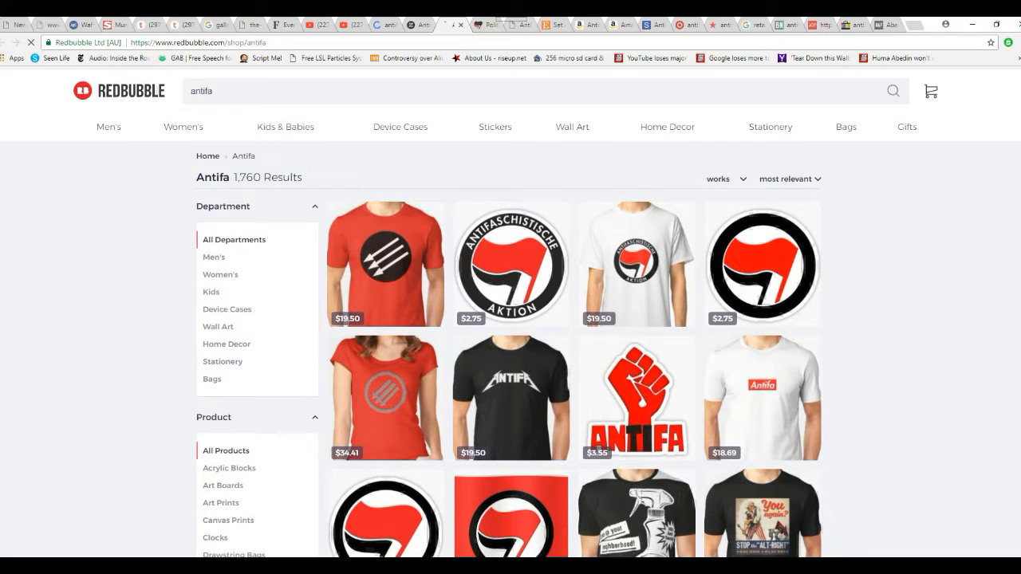
Scroll down Redbubble's 1,760 antifa search results grid
scroll("down", 3)
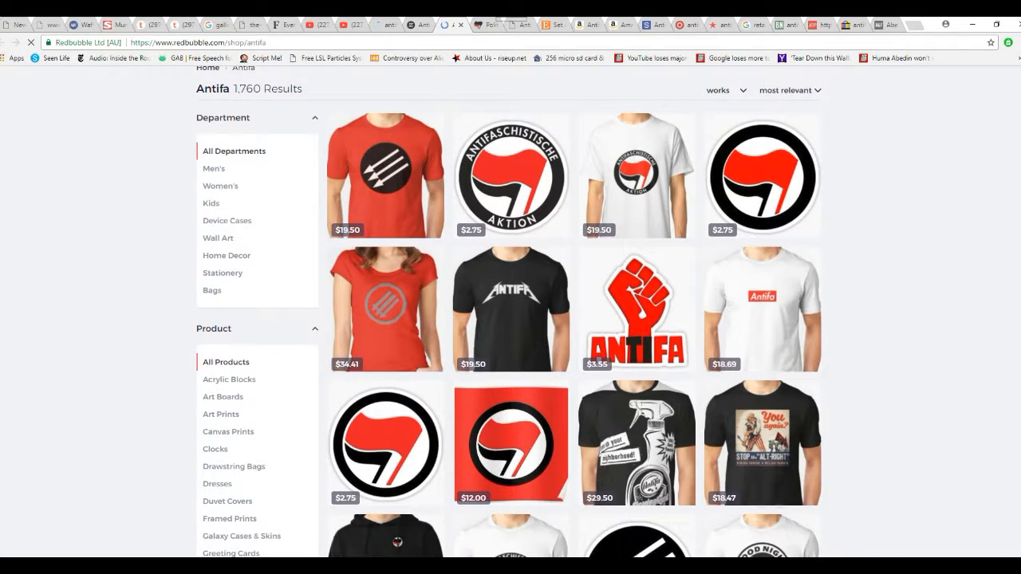
scroll("down", 3)
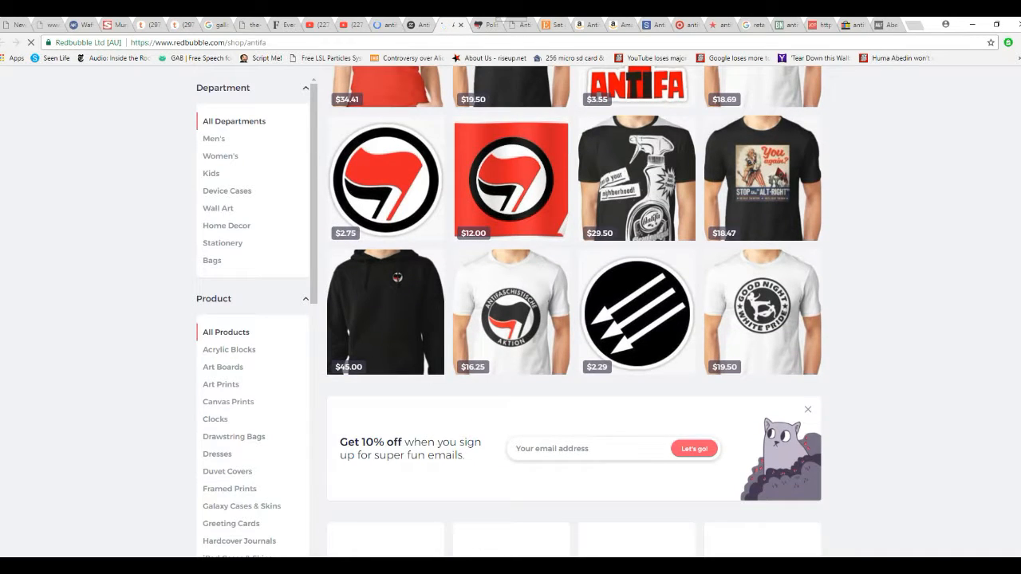
scroll("down", 3)
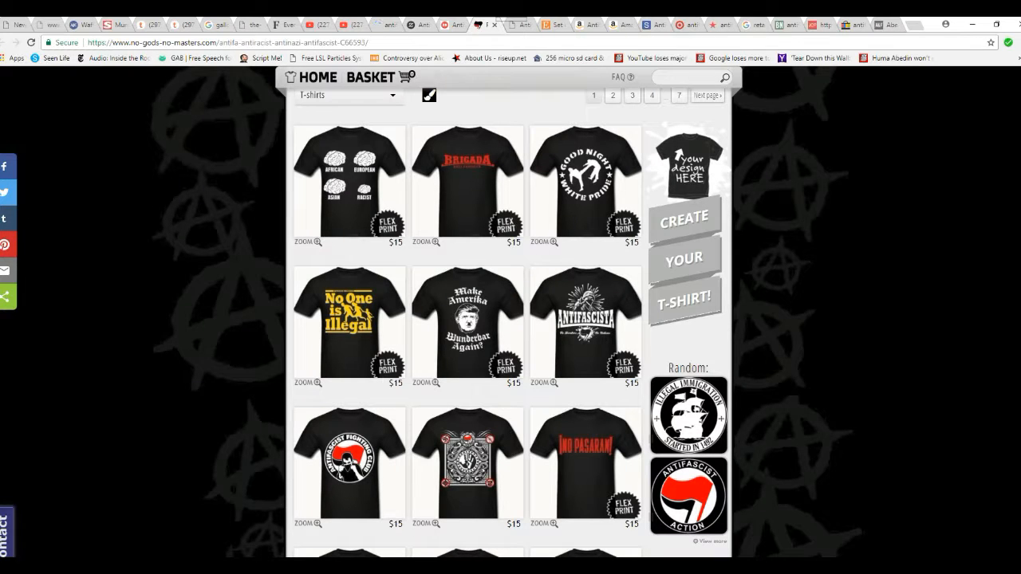
Scroll down the No Gods No Masters antifascist T-shirt catalogue priced $15
scroll("down", 3)
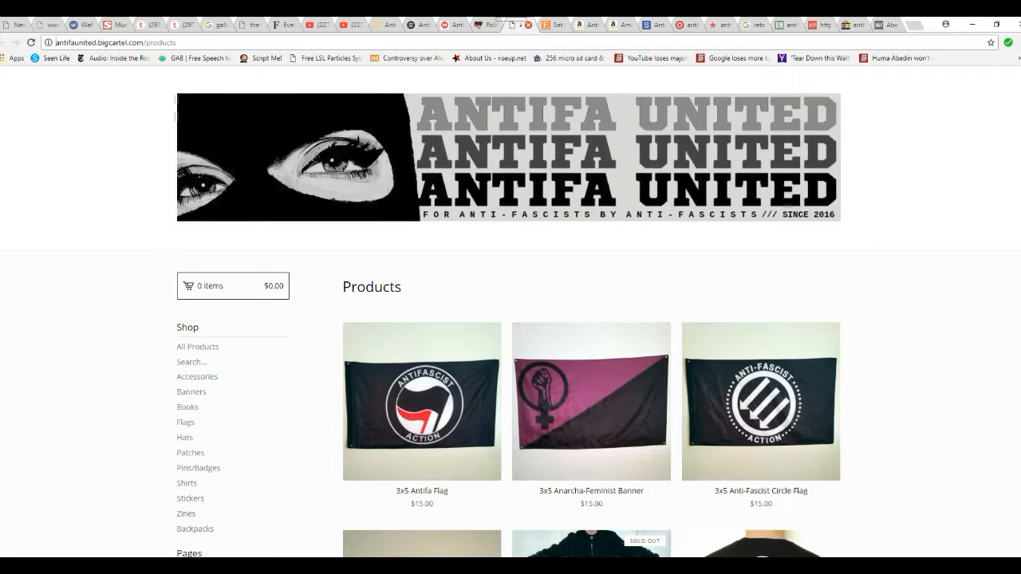
Scroll through Antifa United's products: flags, shirts, hats, backpack, scarf and stickers priced $8–$25
scroll("down", 3)
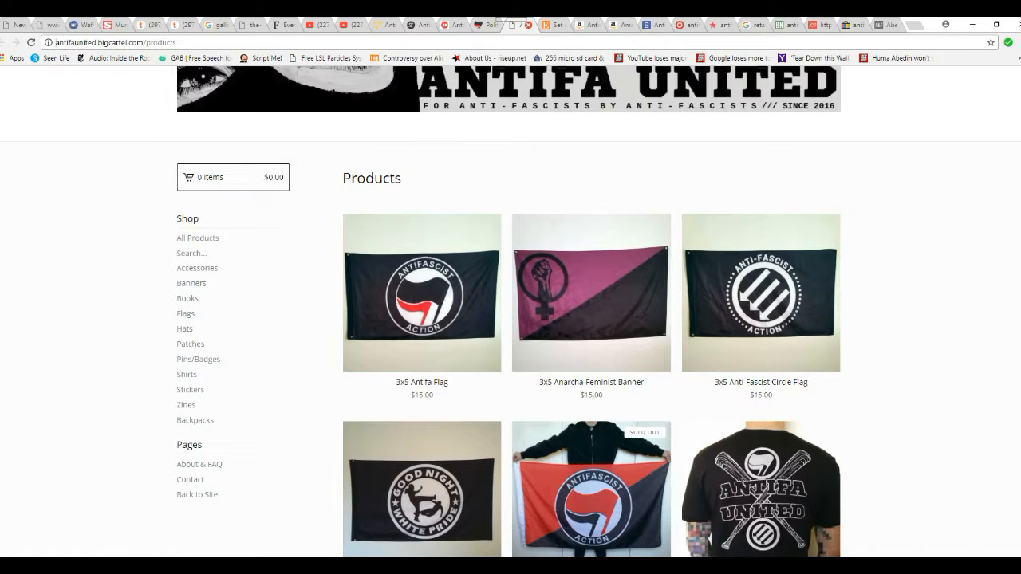
scroll("down", 3)
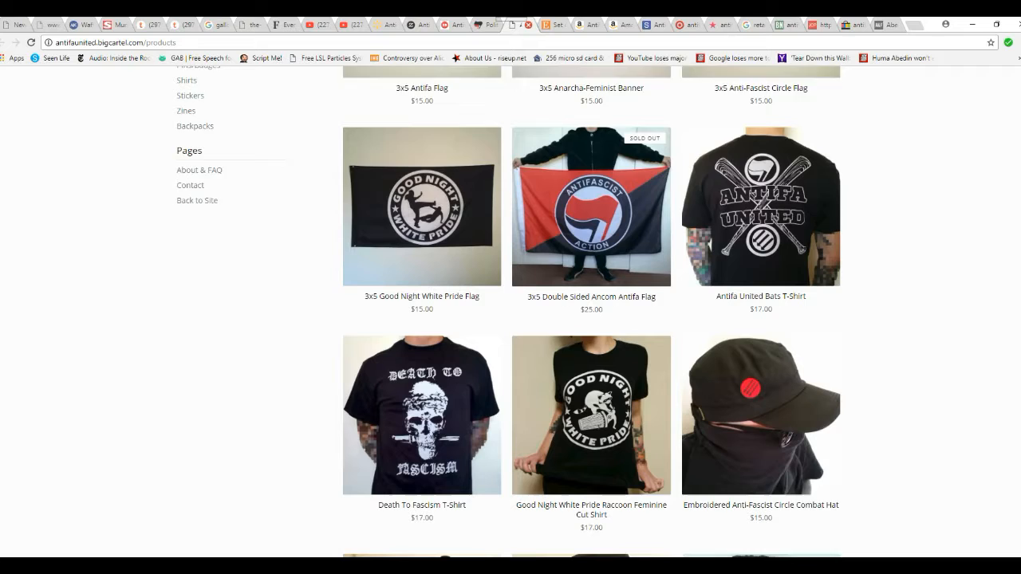
scroll("down", 3)
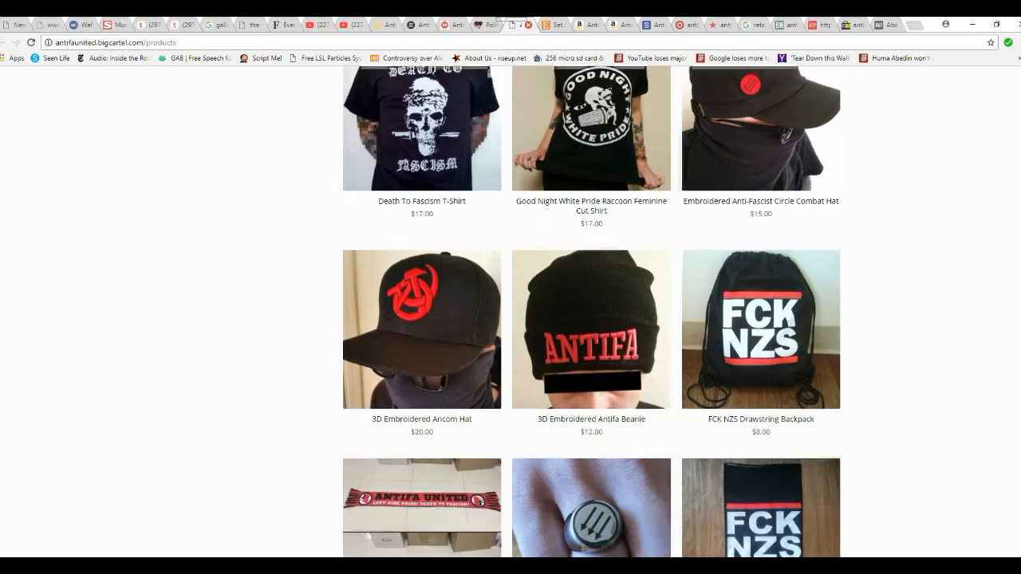
scroll("down", 3)
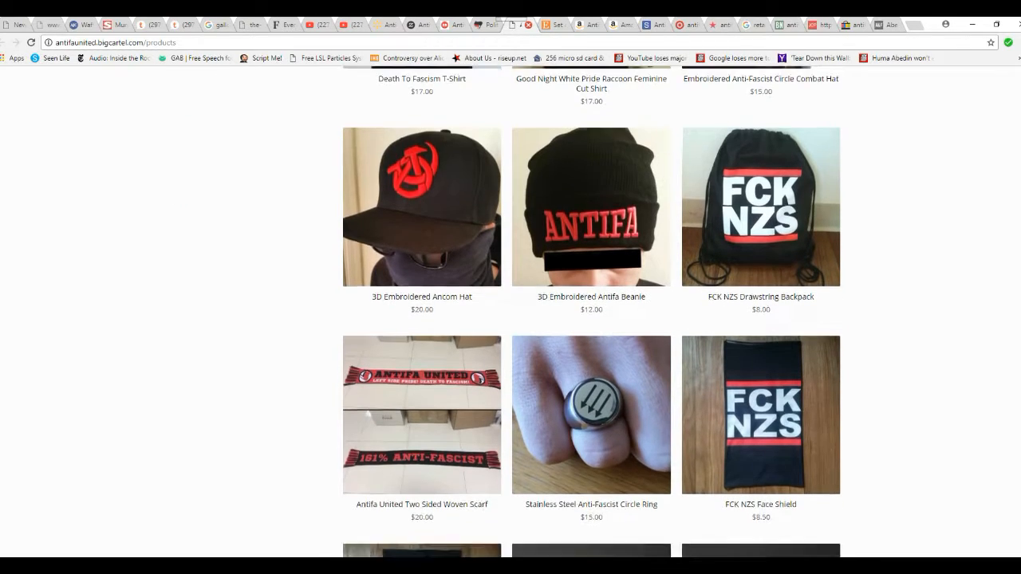
scroll("down", 3)
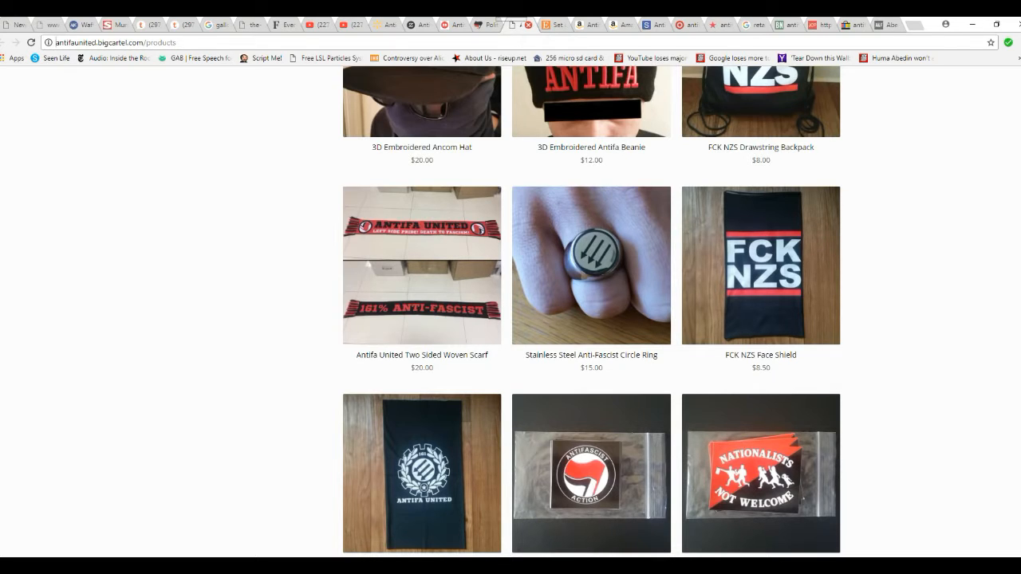
Switch to the Etsy anti-fascist pin set listing ($3.00+) and scroll to its Details and Reviews
left_click(500, 25)
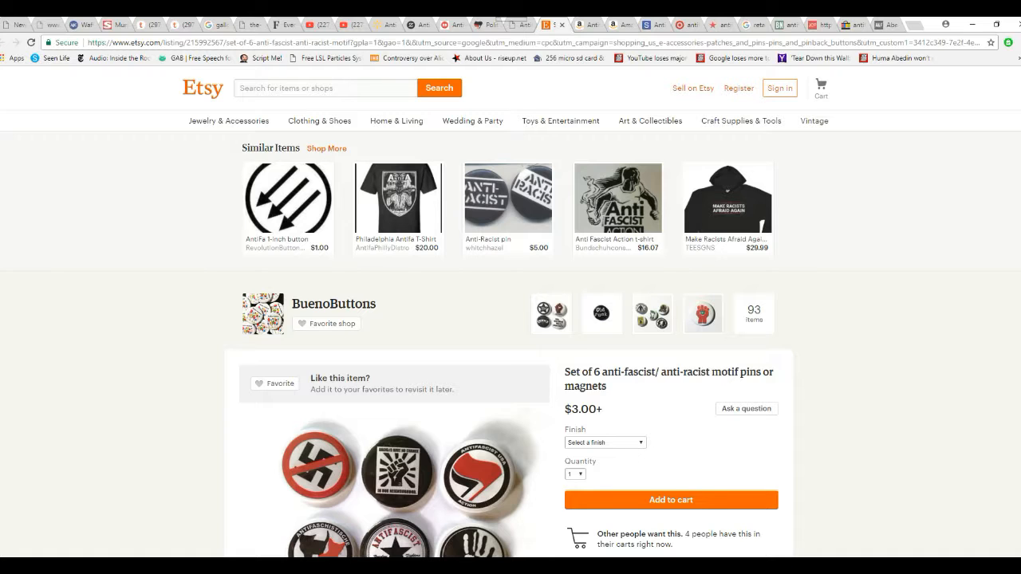
scroll("down", 3)
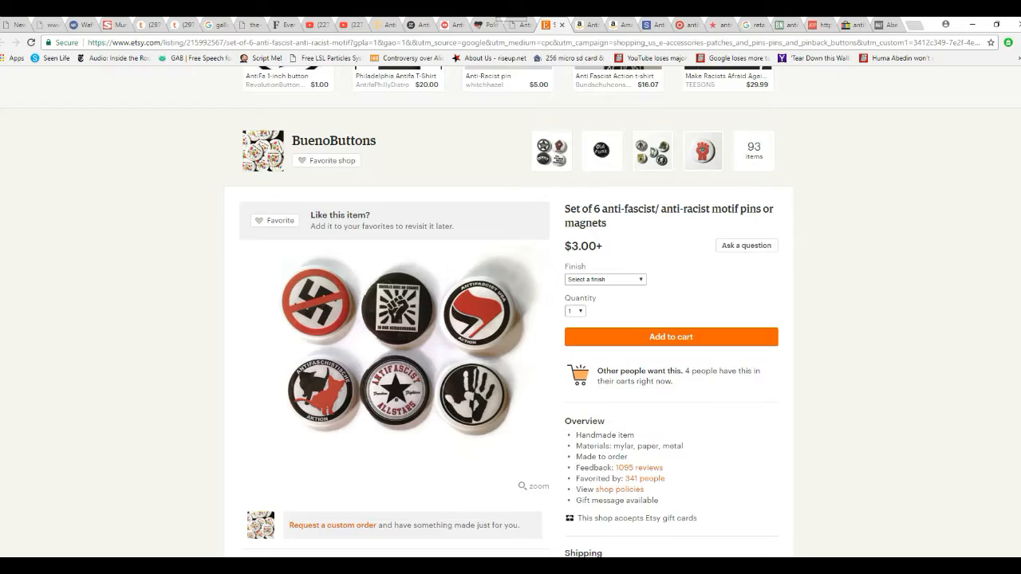
scroll("up", 3)
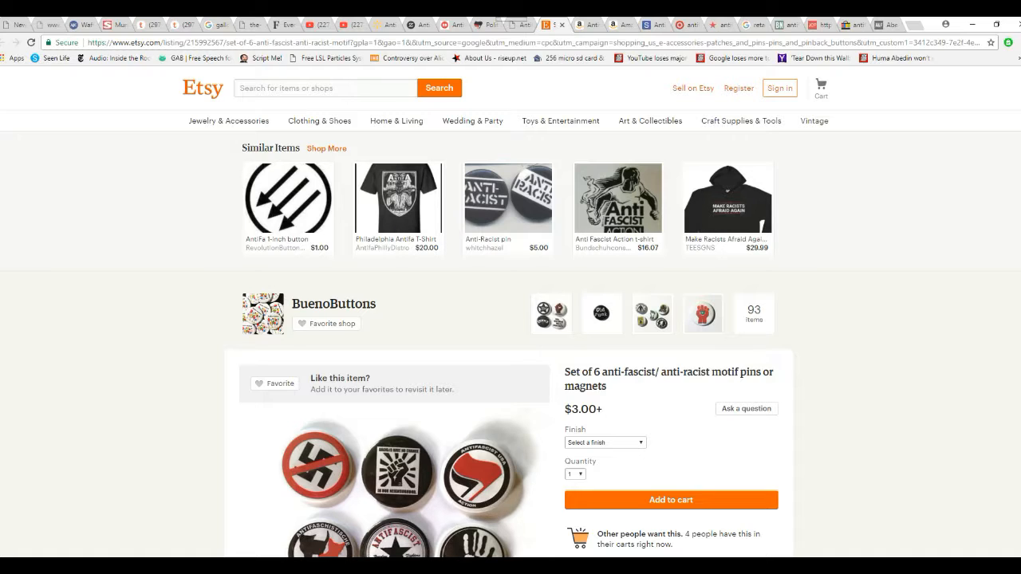
scroll("down", 3)
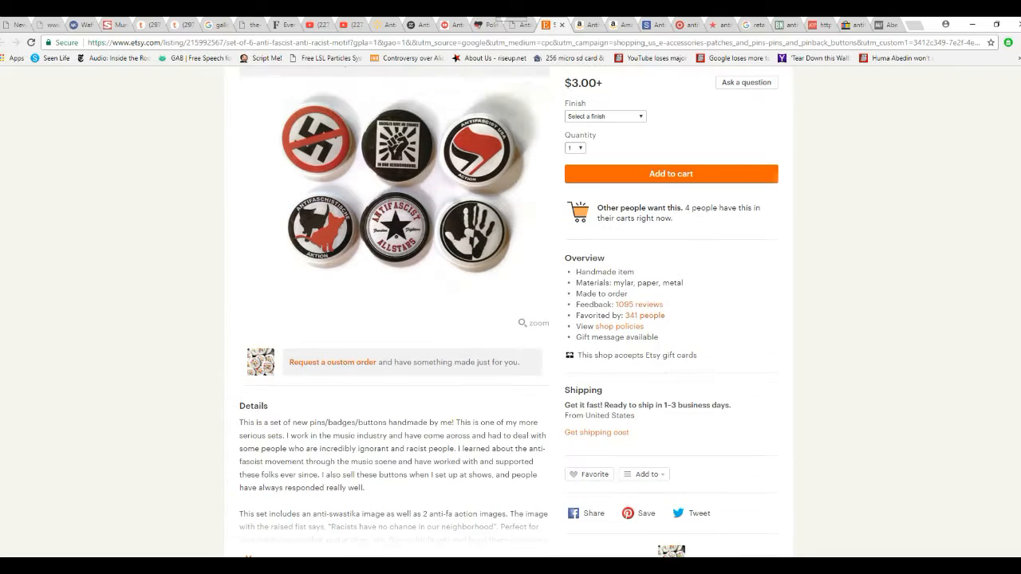
scroll("down", 3)
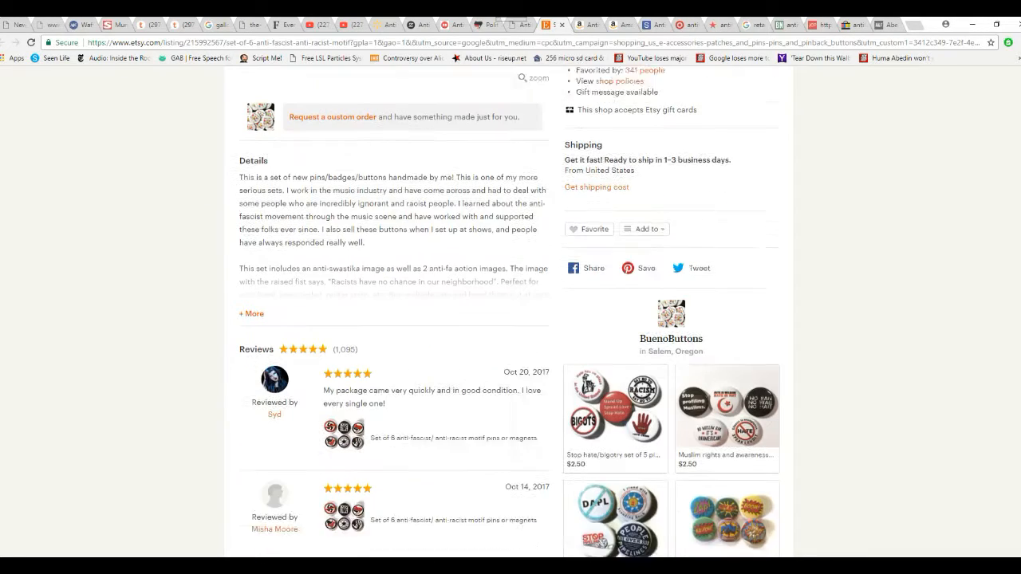
scroll("down", 3)
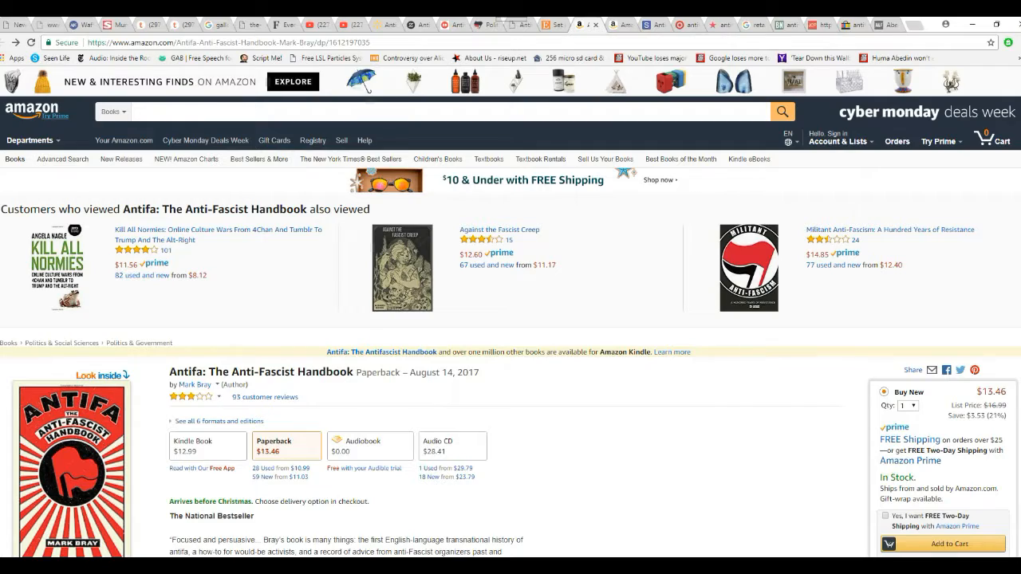
Scroll the Amazon Anti-Fascist Handbook page ($13.46) down to Frequently bought together and back
scroll("down", 3)
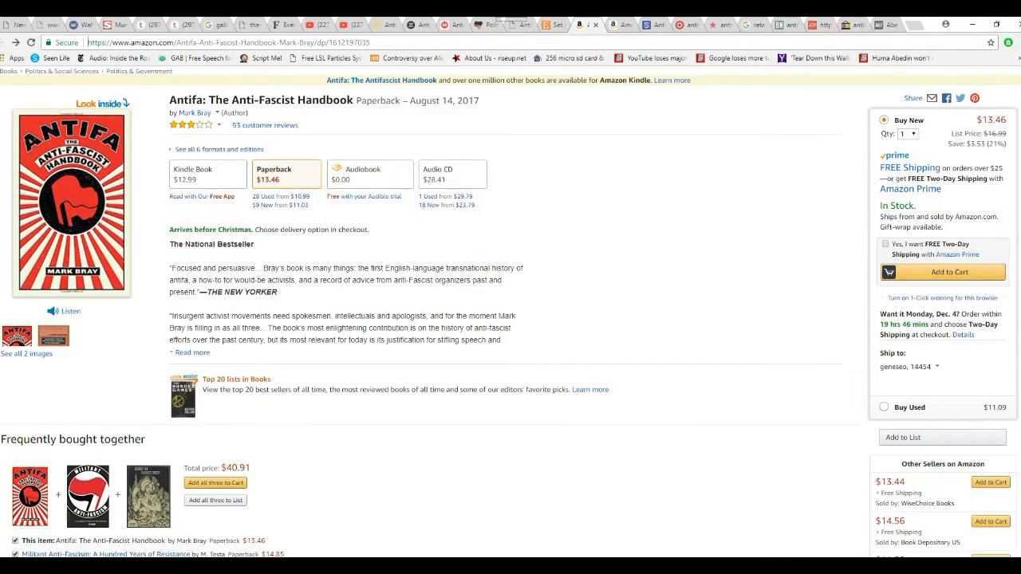
scroll("down", 3)
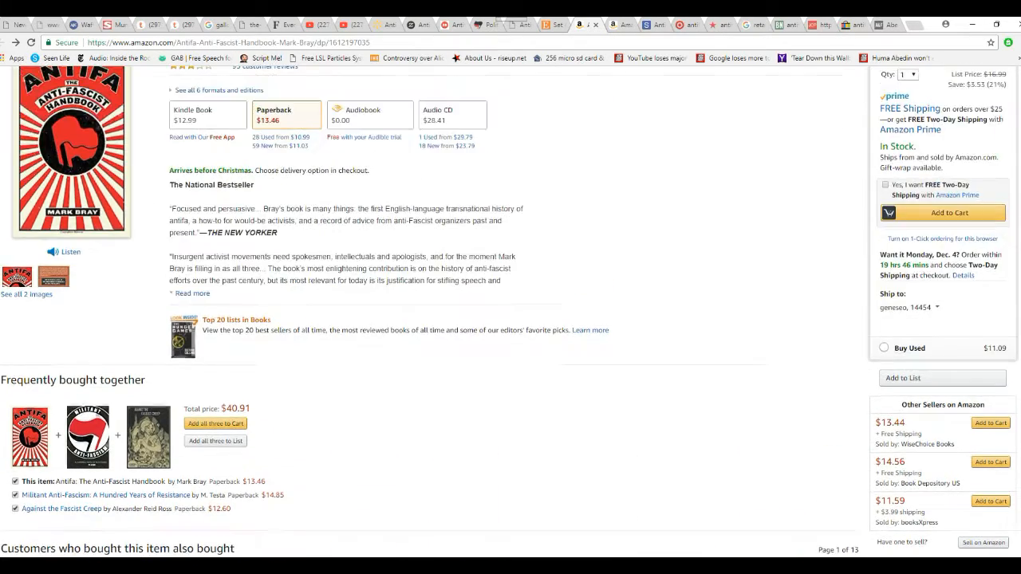
scroll("up", 3)
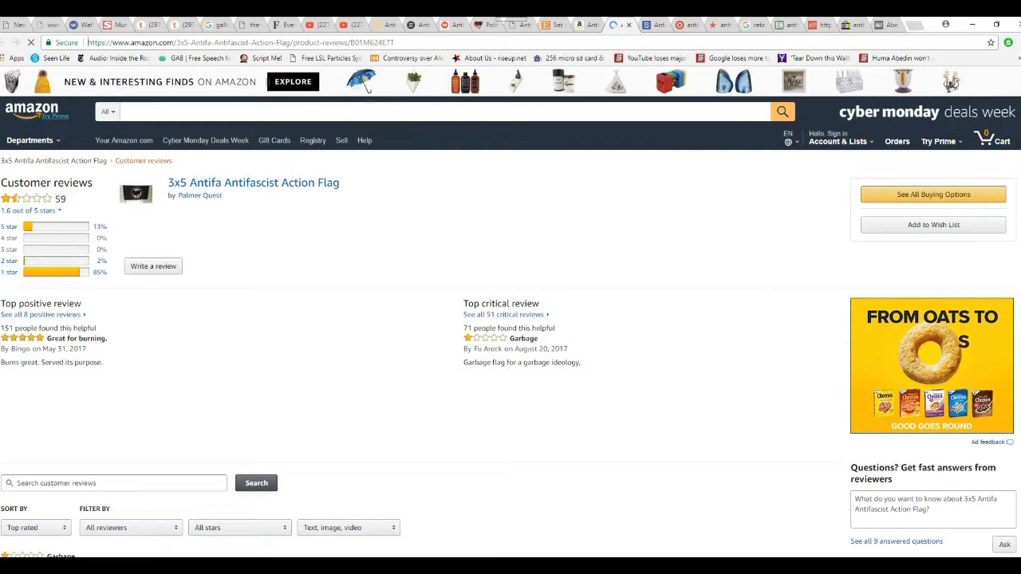
View Amazon's customer reviews for the 3x5 Antifa Antifascist Action Flag rated 1.6 of 5
left_click(839, 141)
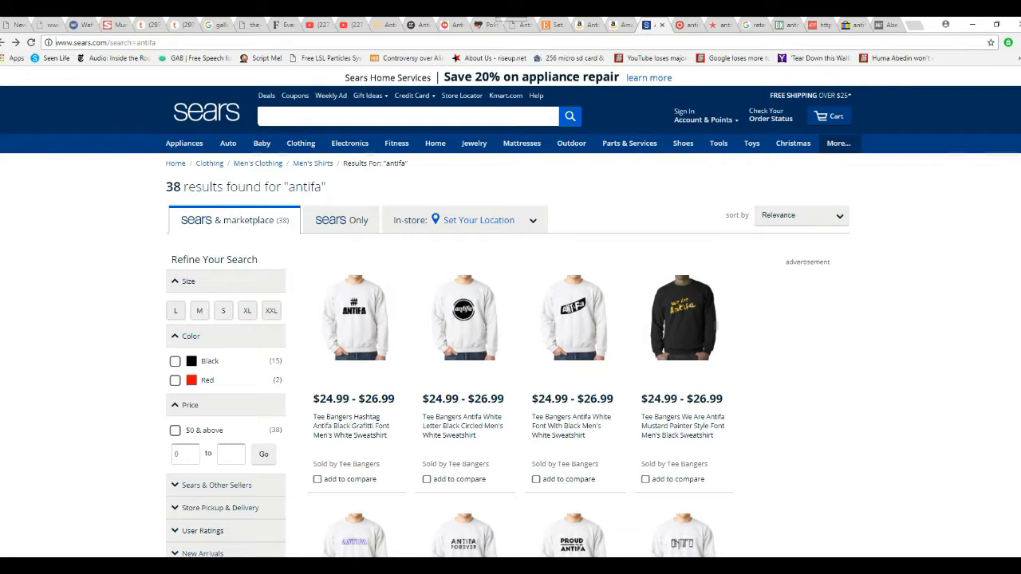
Scroll down Sears' 38 antifa results of Tee Bangers sweatshirts priced $24.99–$26.99
scroll("down", 3)
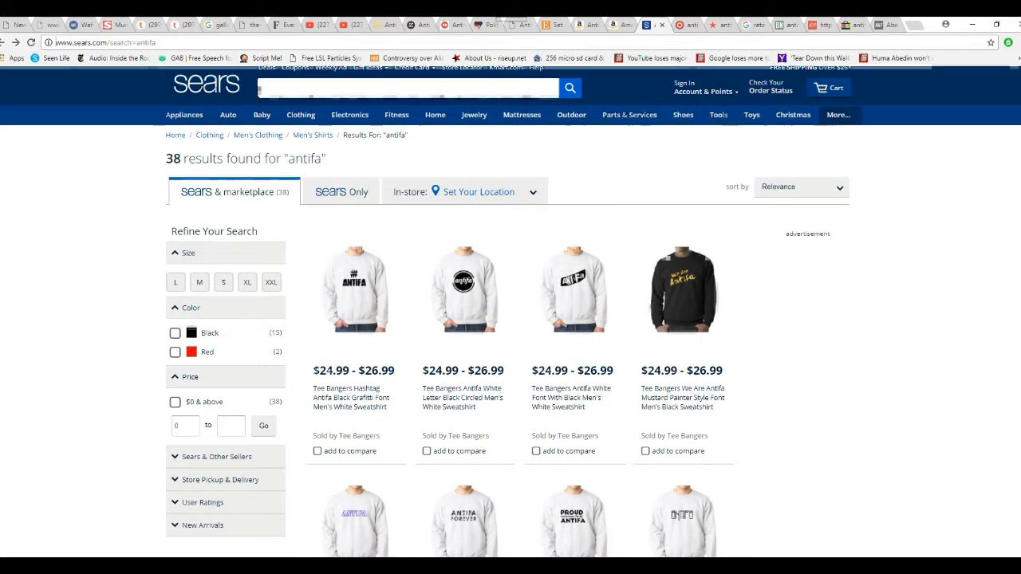
scroll("down", 3)
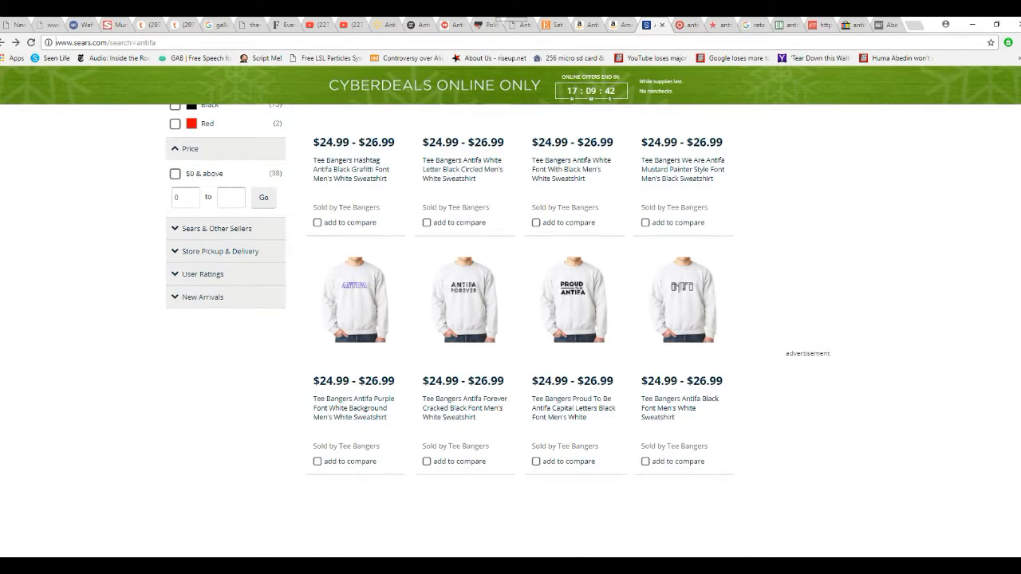
scroll("down", 3)
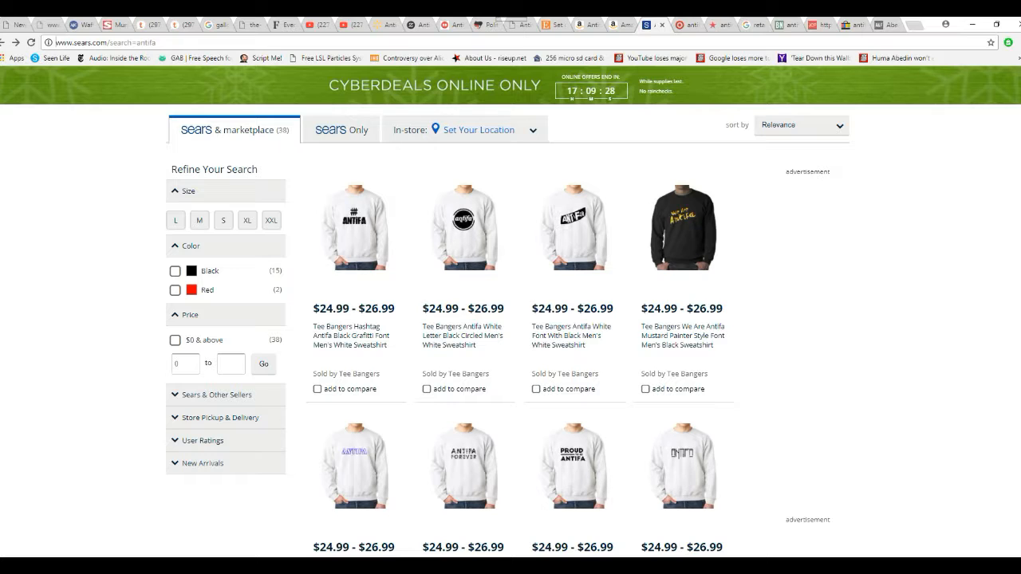
scroll("down", 3)
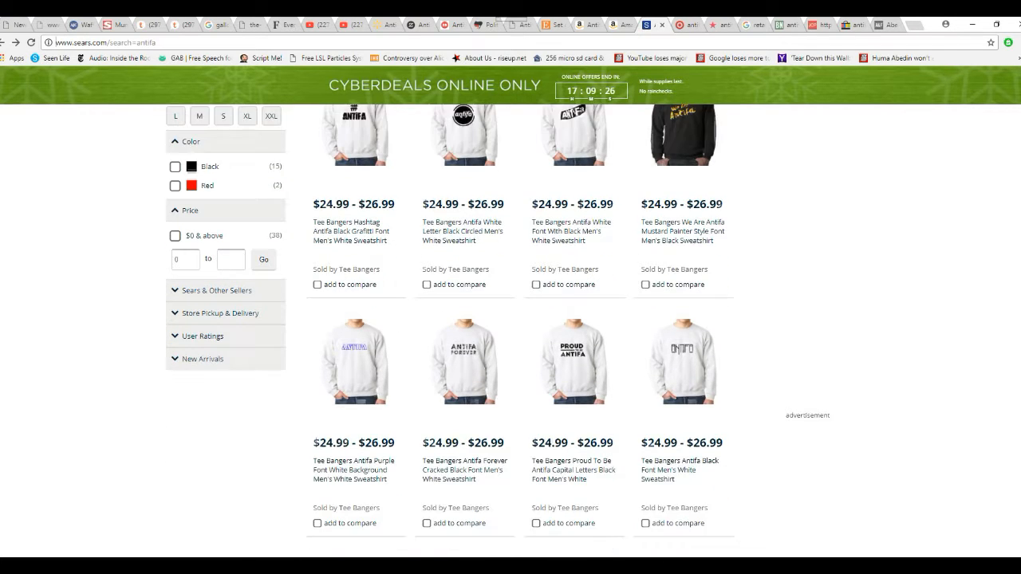
scroll("down", 3)
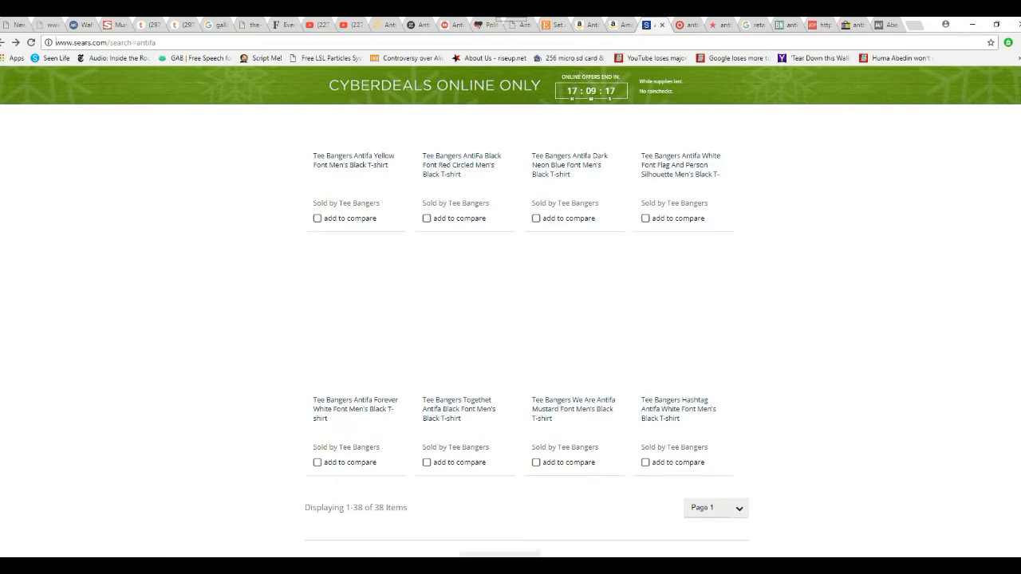
scroll("down", 3)
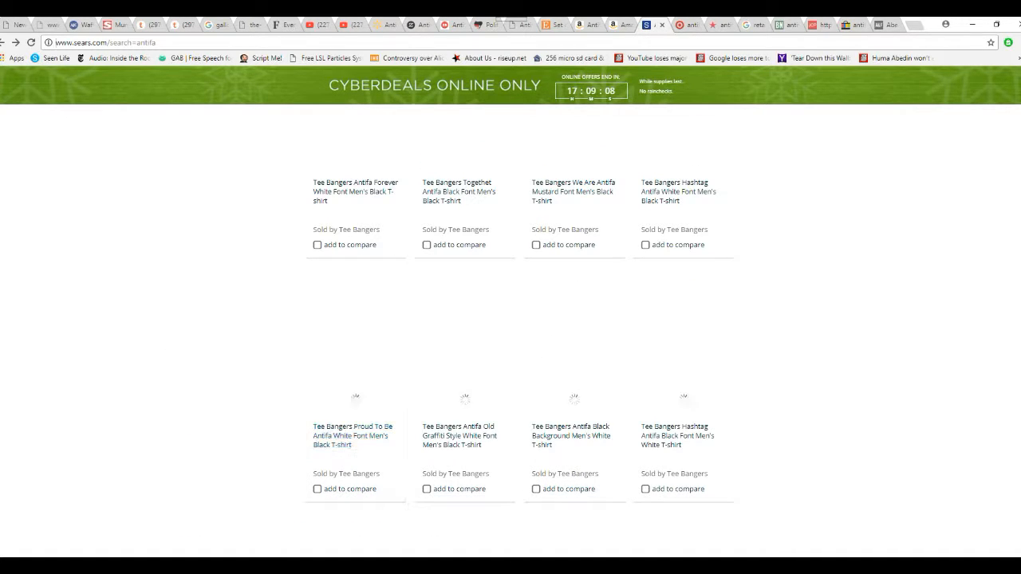
Continue scrolling the Sears antifa T-shirt results to the bottom of the page
scroll("down", 3)
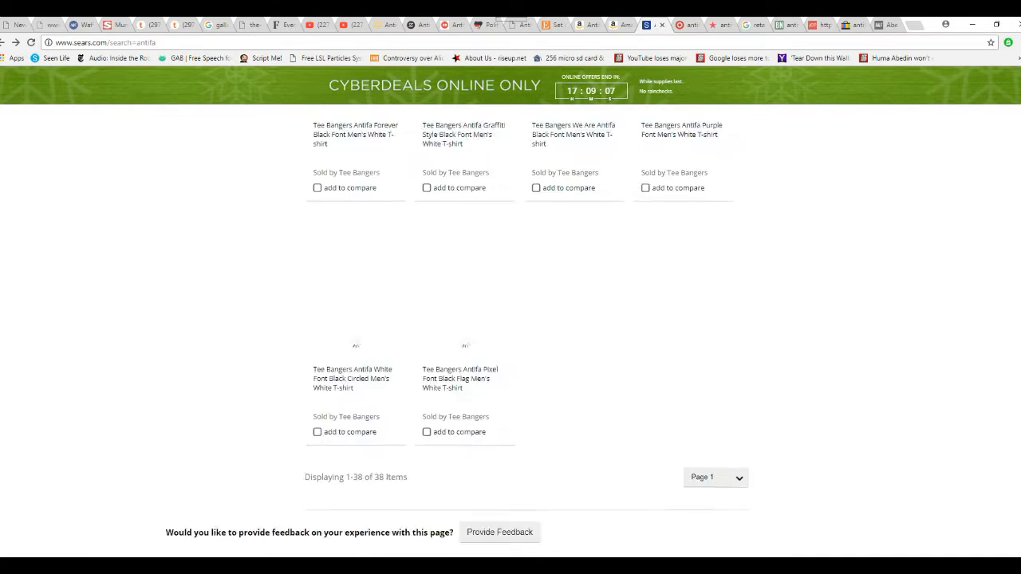
scroll("down", 3)
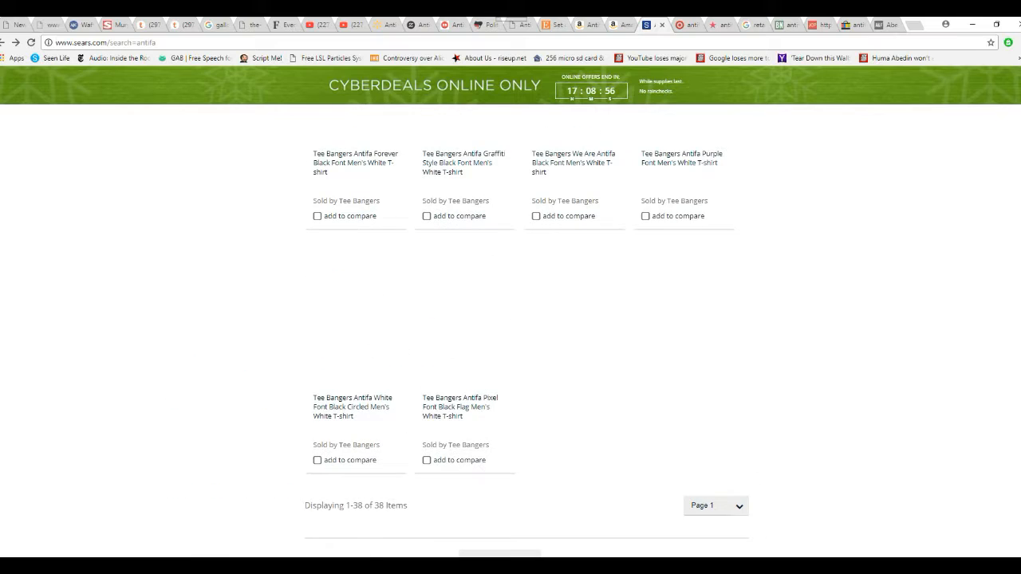
scroll("down", 3)
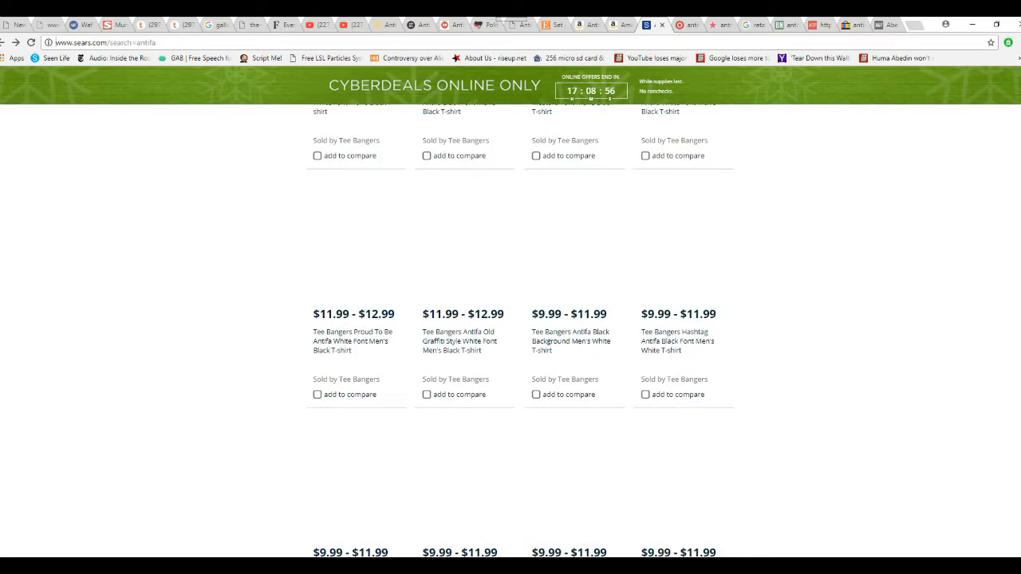
scroll("down", 3)
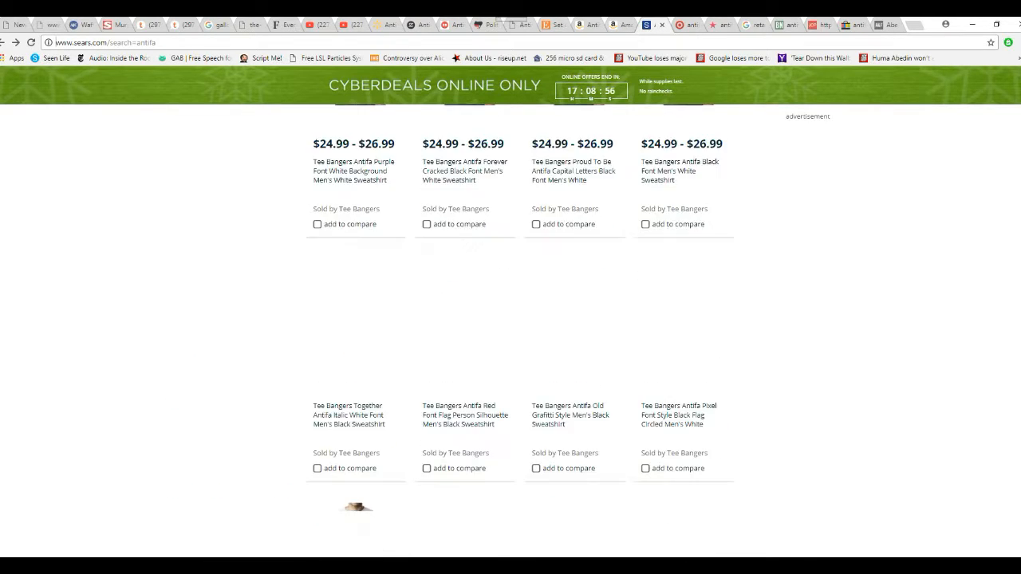
scroll("up", 3)
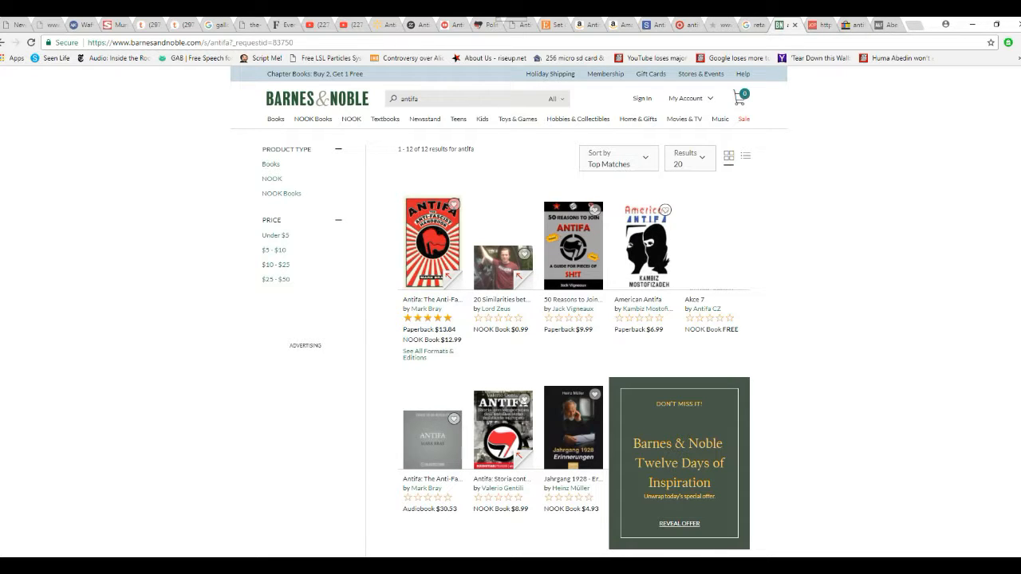
Scroll Barnes & Noble's 12 antifa results including The Anti-Fascist Handbook and American Antifa
scroll("down", 3)
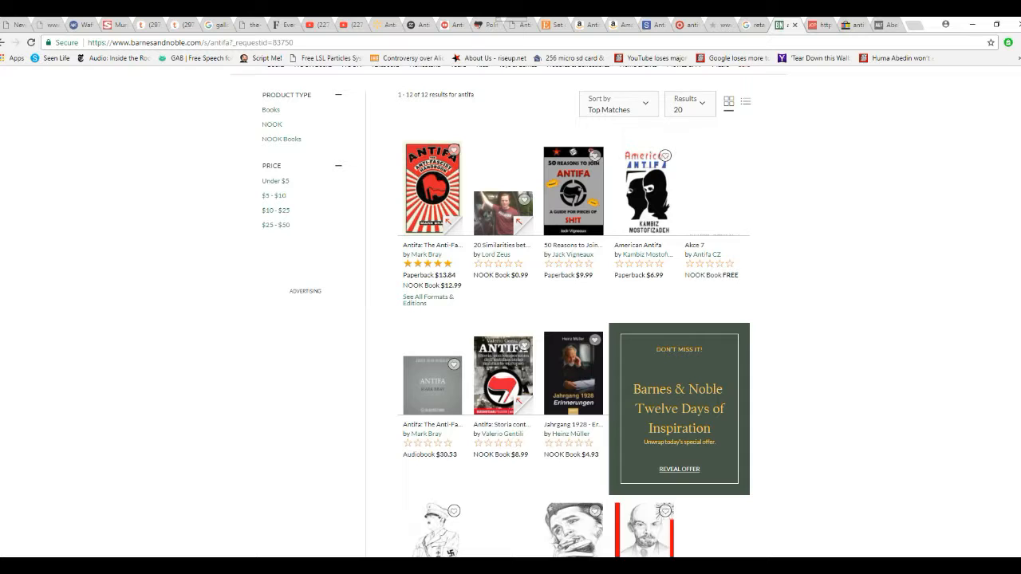
scroll("down", 3)
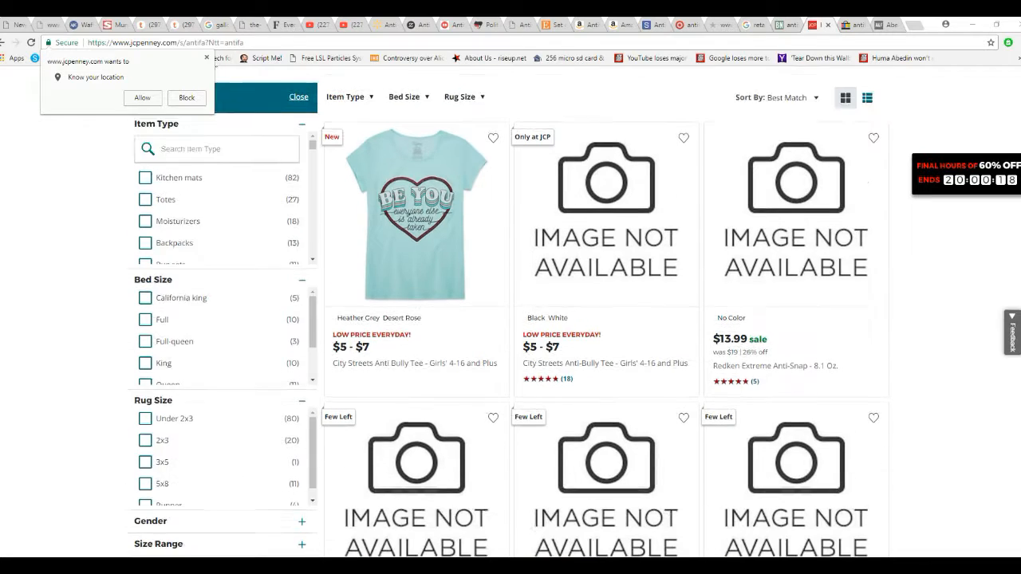
Scroll JCPenney's antifa search results showing anti-bully tees at $5–$7
scroll("up", 3)
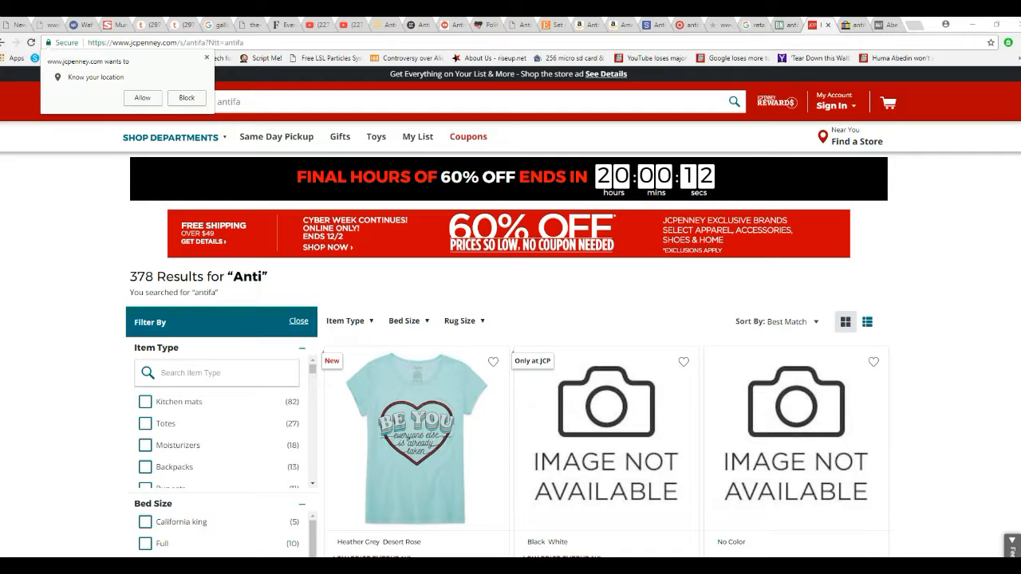
scroll("down", 3)
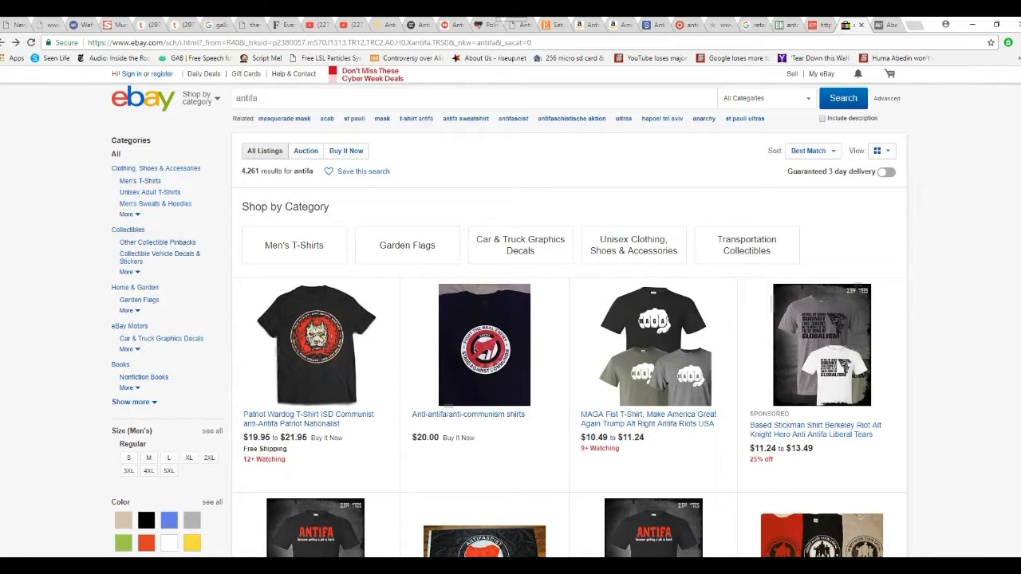
Scroll down eBay's antifa results to the $14.92 Antifascist Action flag and Antifa Pro Trump shirts
scroll("down", 3)
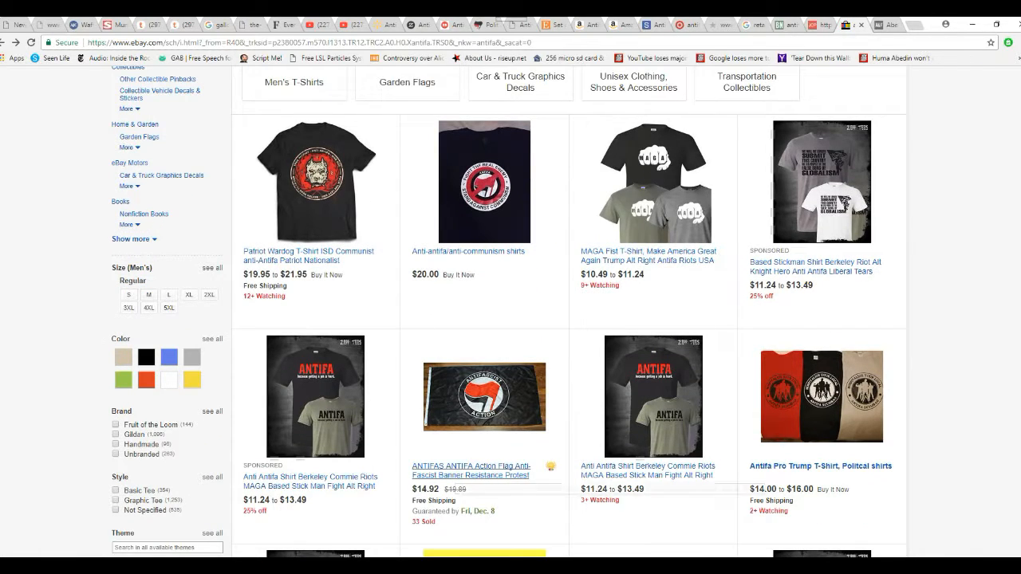
mouse_move(470, 471)
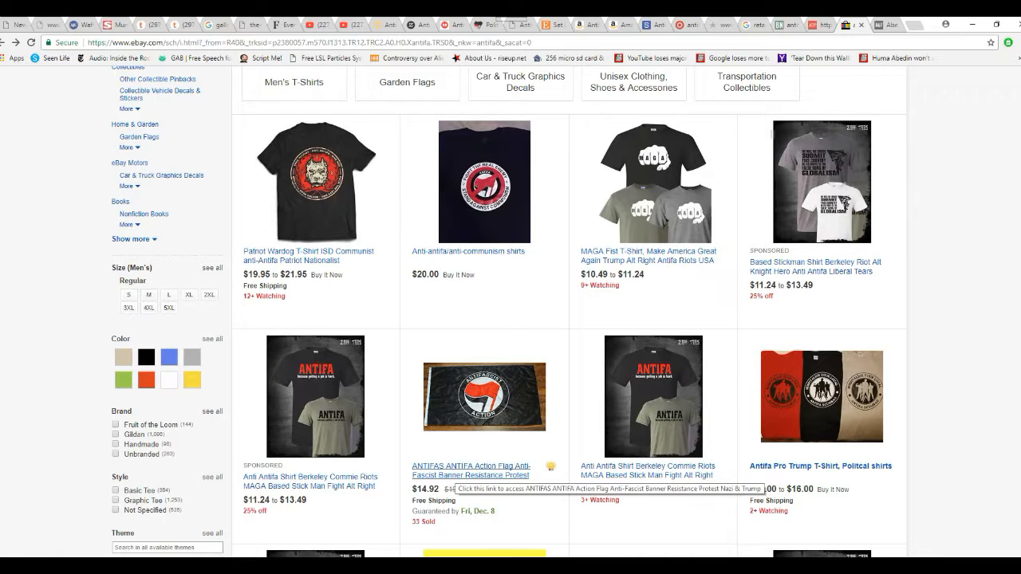